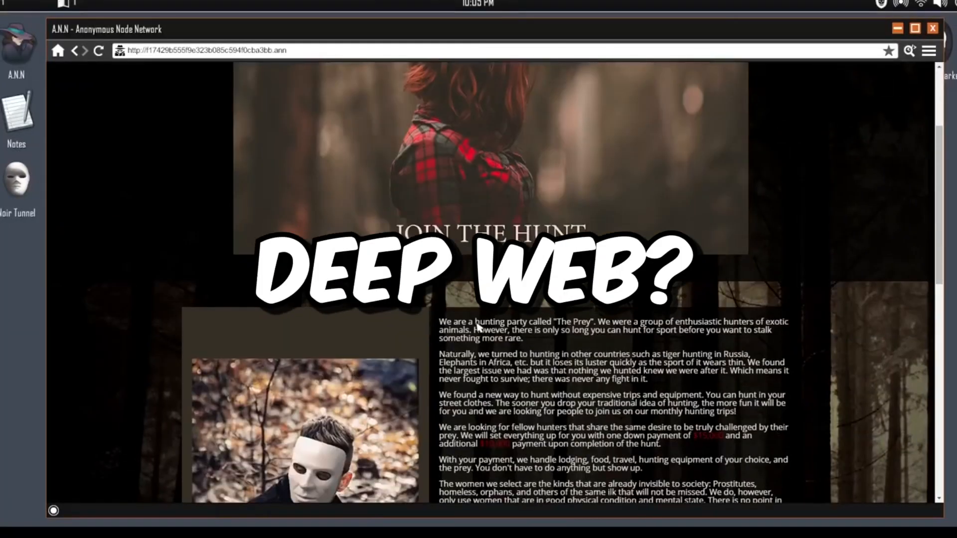
# Scroll through the title screen's story intro, then choose NEW GAME.
pyautogui.scroll(-3)
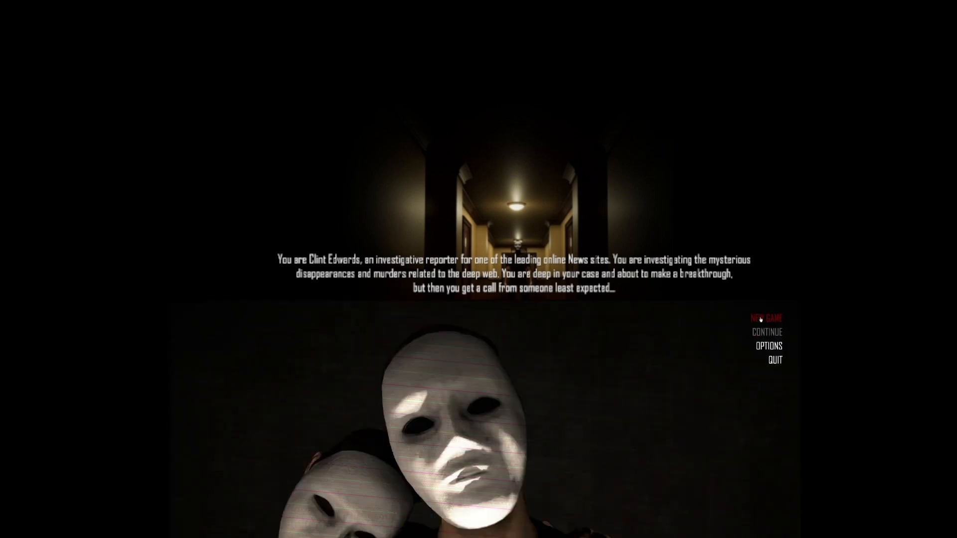
pyautogui.click(766, 318)
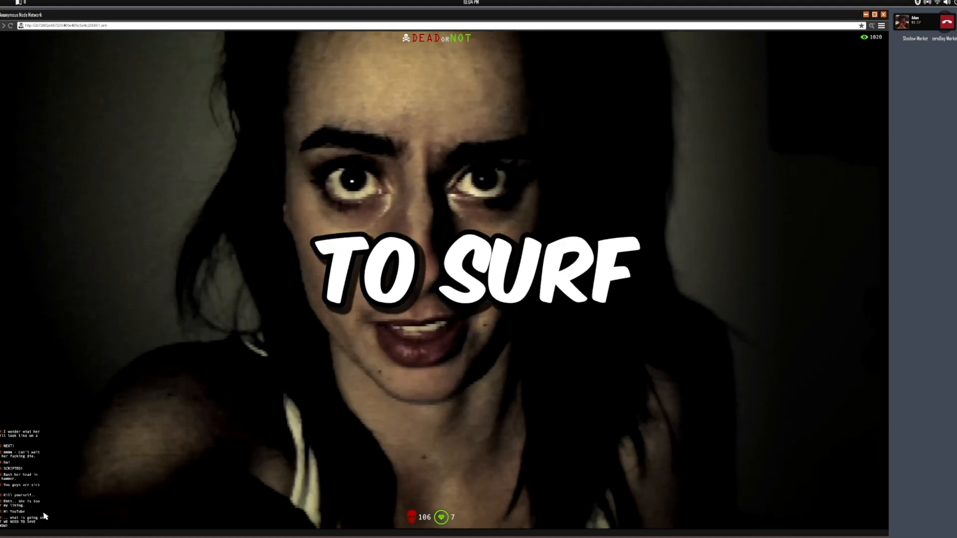